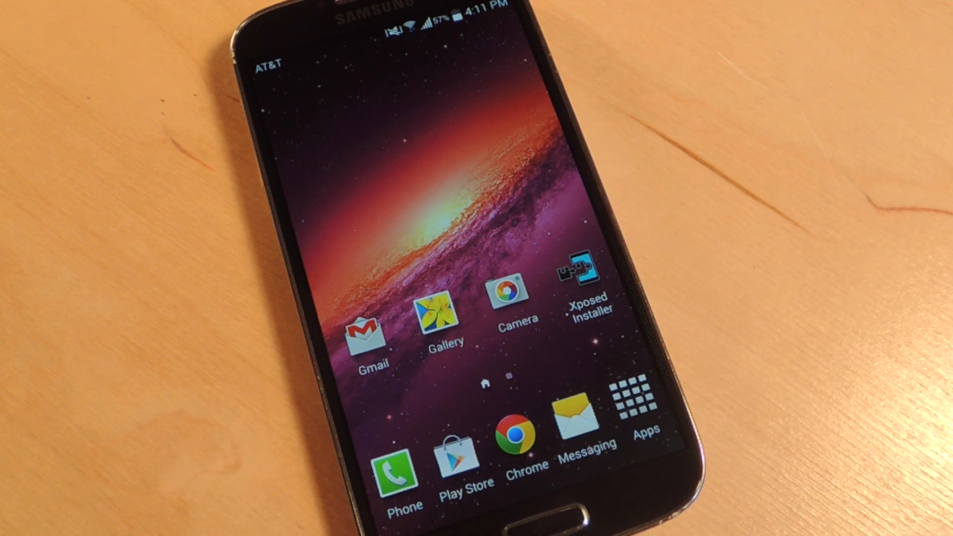
Step: Launch Xposed Installer from the home screen to its main menu of sections
{"action": "left_click", "coordinate": [584, 270]}
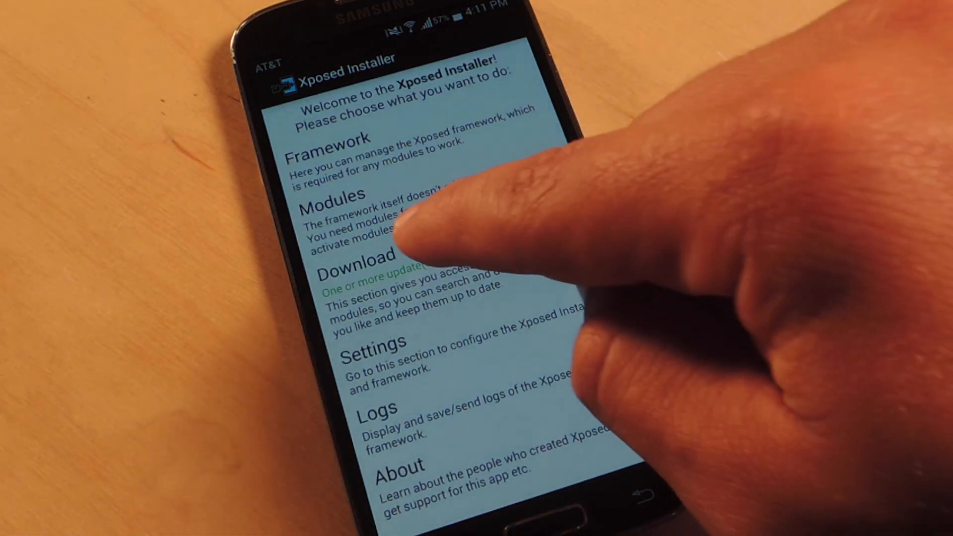
Step: Browse the modules list and show Blurred System UI's version 1.0 details
{"action": "left_click", "coordinate": [359, 261]}
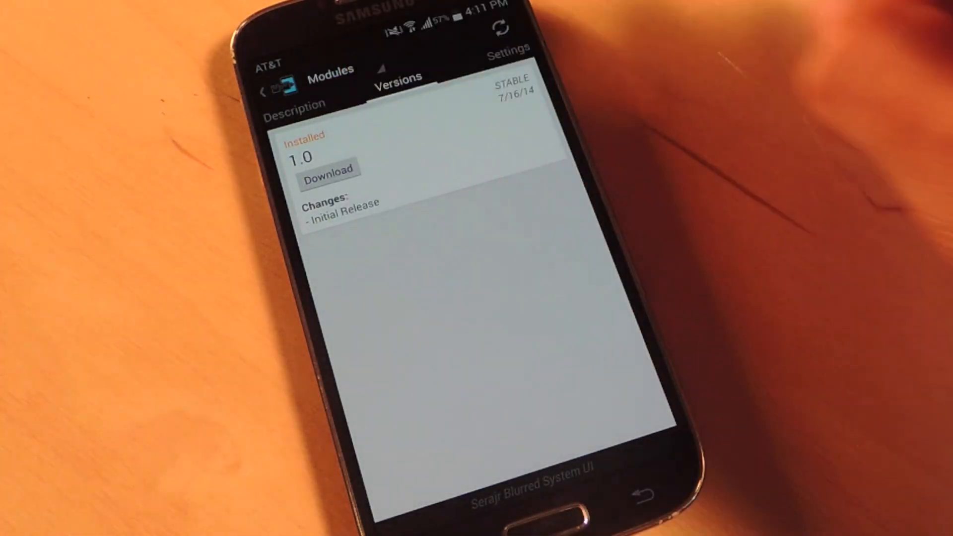
{"action": "left_click", "coordinate": [264, 92]}
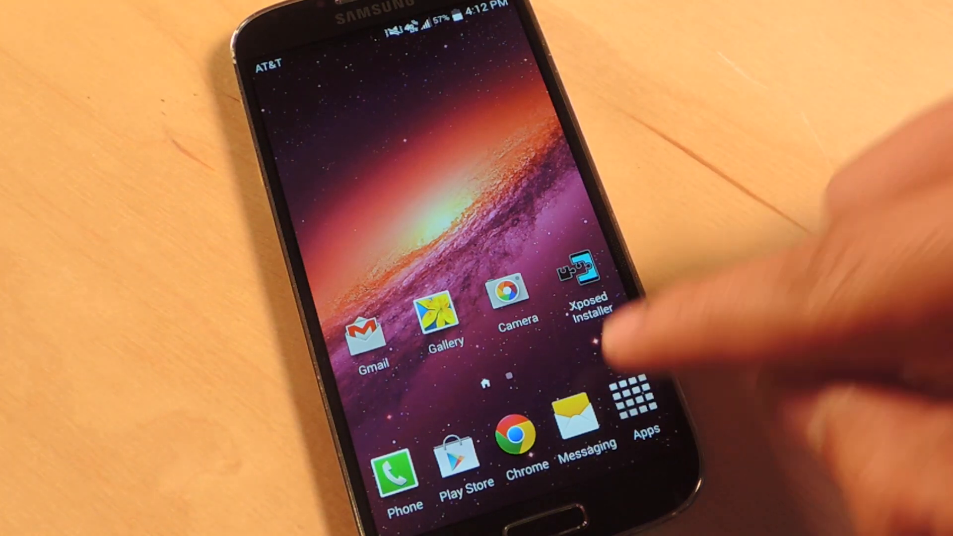
Step: Pick a new bitmap scale ratio from the 10 through 50 choices in Blurred System UI
{"action": "left_click", "coordinate": [640, 395]}
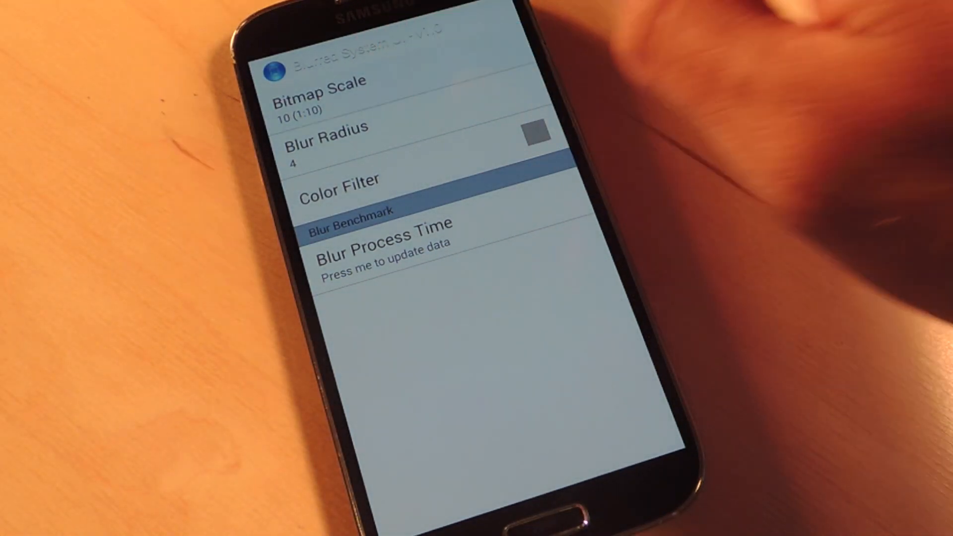
{"action": "left_click", "coordinate": [322, 91]}
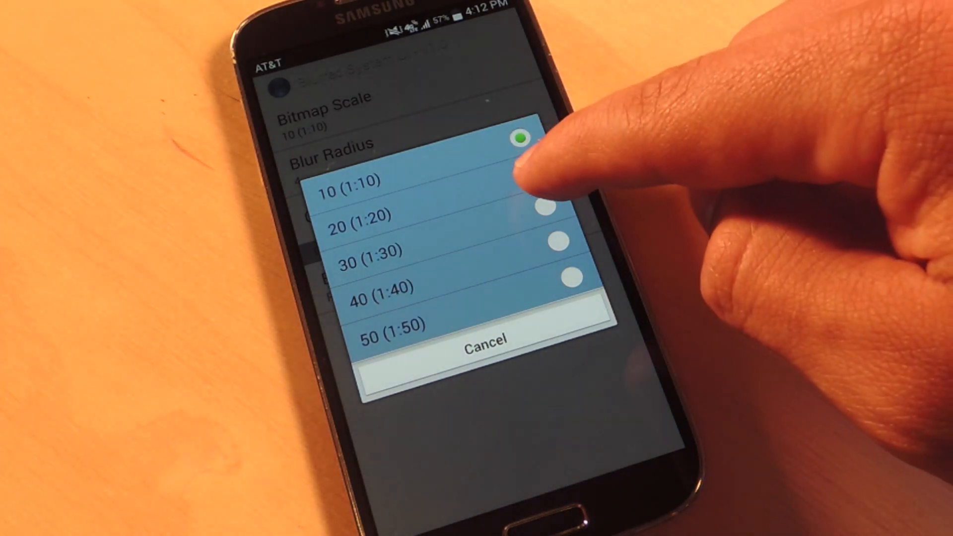
{"action": "left_click", "coordinate": [364, 250]}
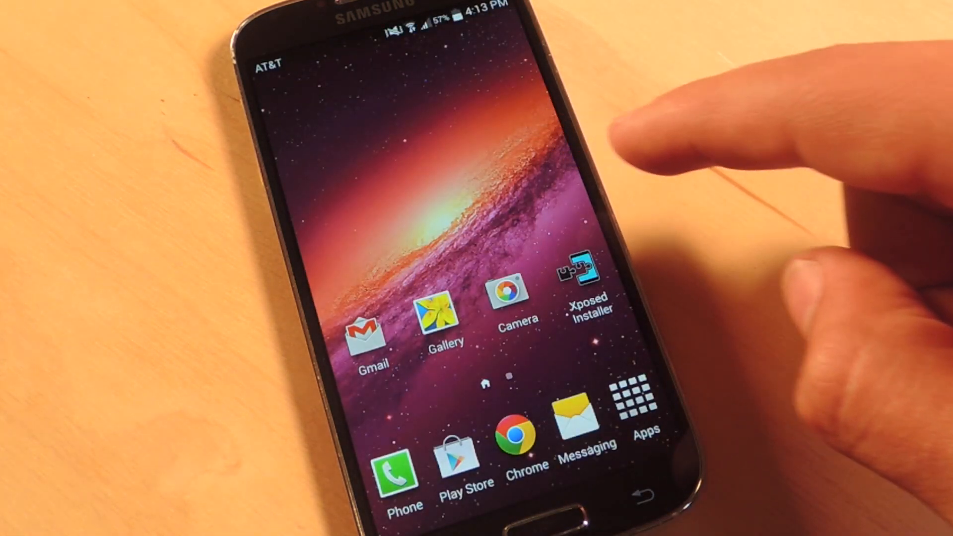
Step: Set bitmap scale to 10 (1:10) and show the blur radius choices 2 through 12
{"action": "left_click", "coordinate": [641, 395]}
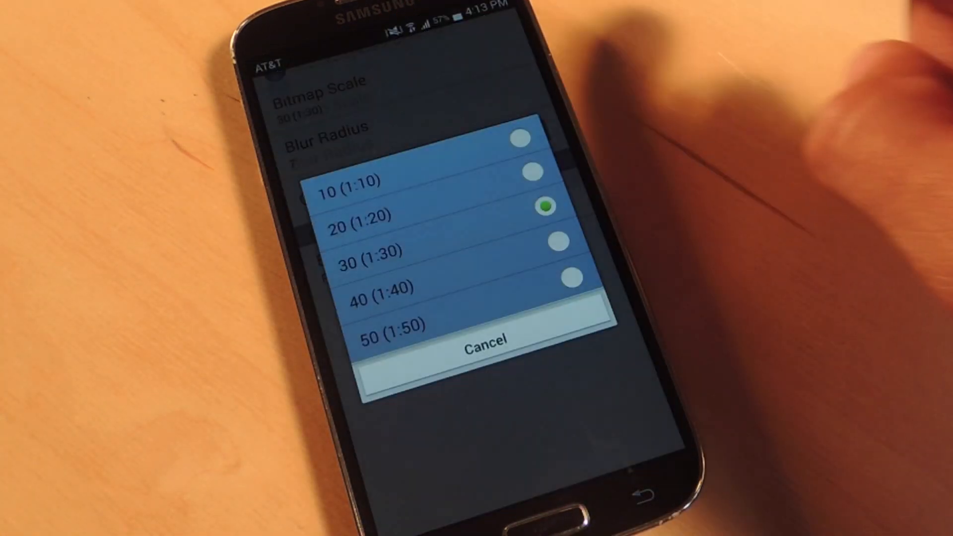
{"action": "left_click", "coordinate": [347, 183]}
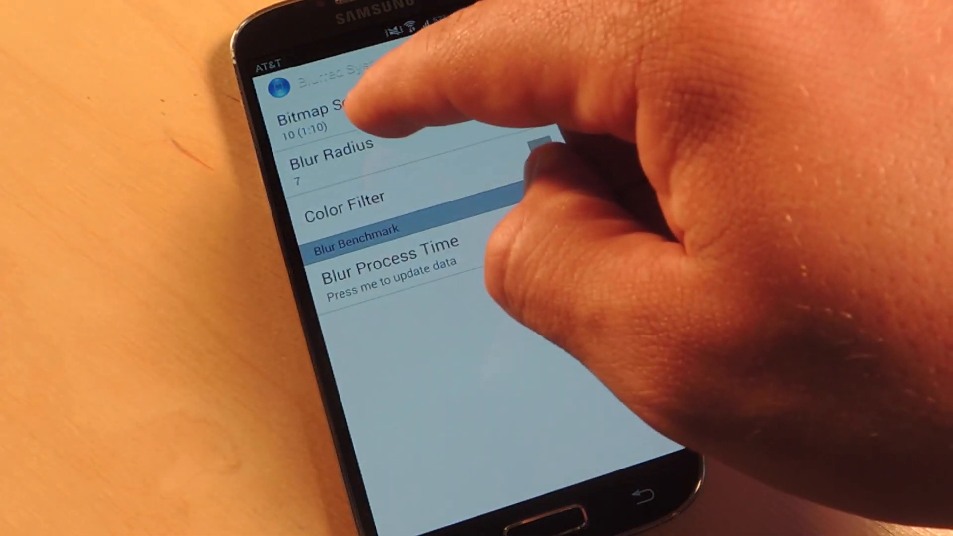
{"action": "left_click", "coordinate": [321, 115]}
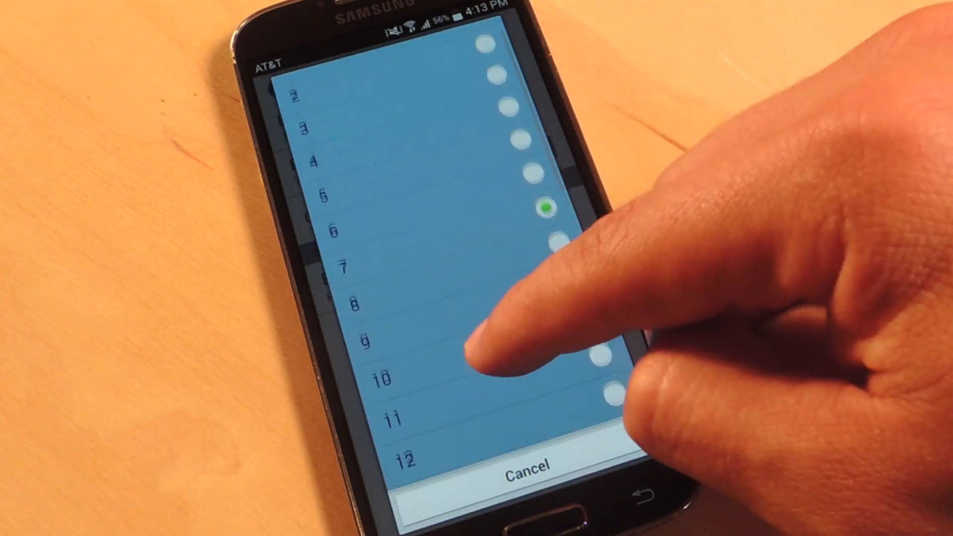